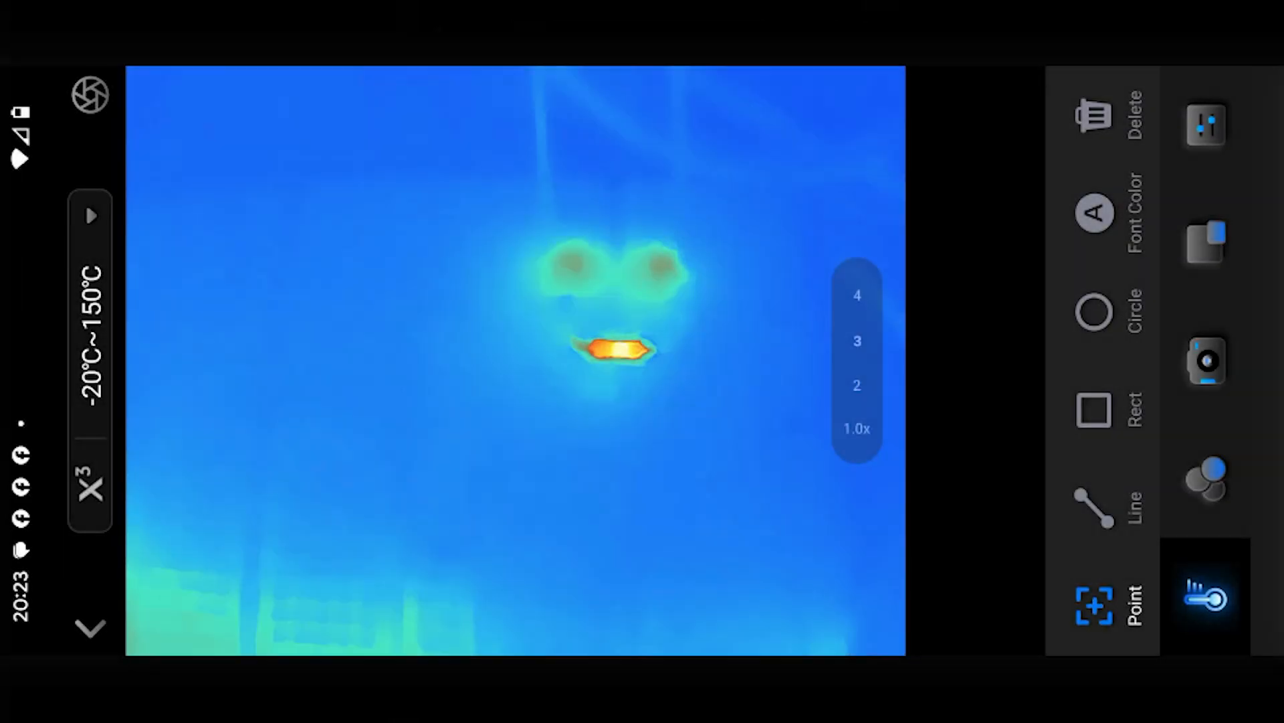
Focus the thermal live view on the heating resistor near the image centre
{"action": "left_click", "coordinate": [546, 416]}
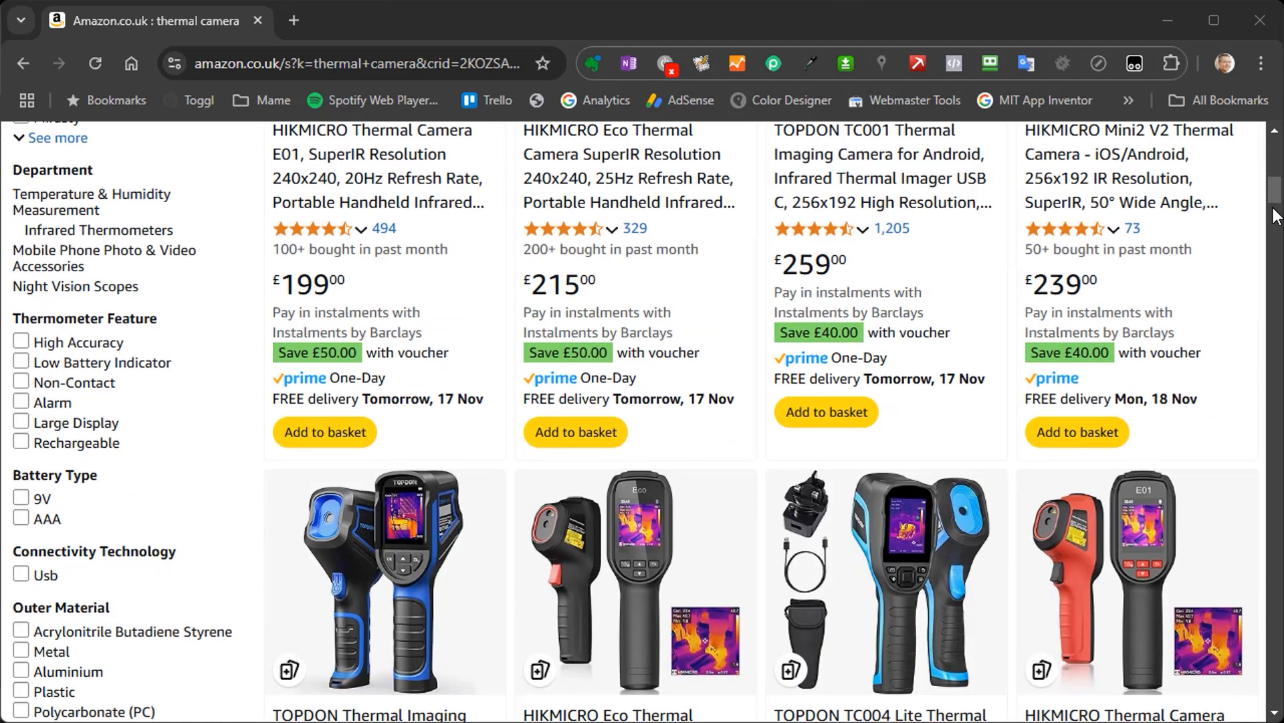
{"action": "scroll", "scroll_direction": "down", "scroll_amount": 3}
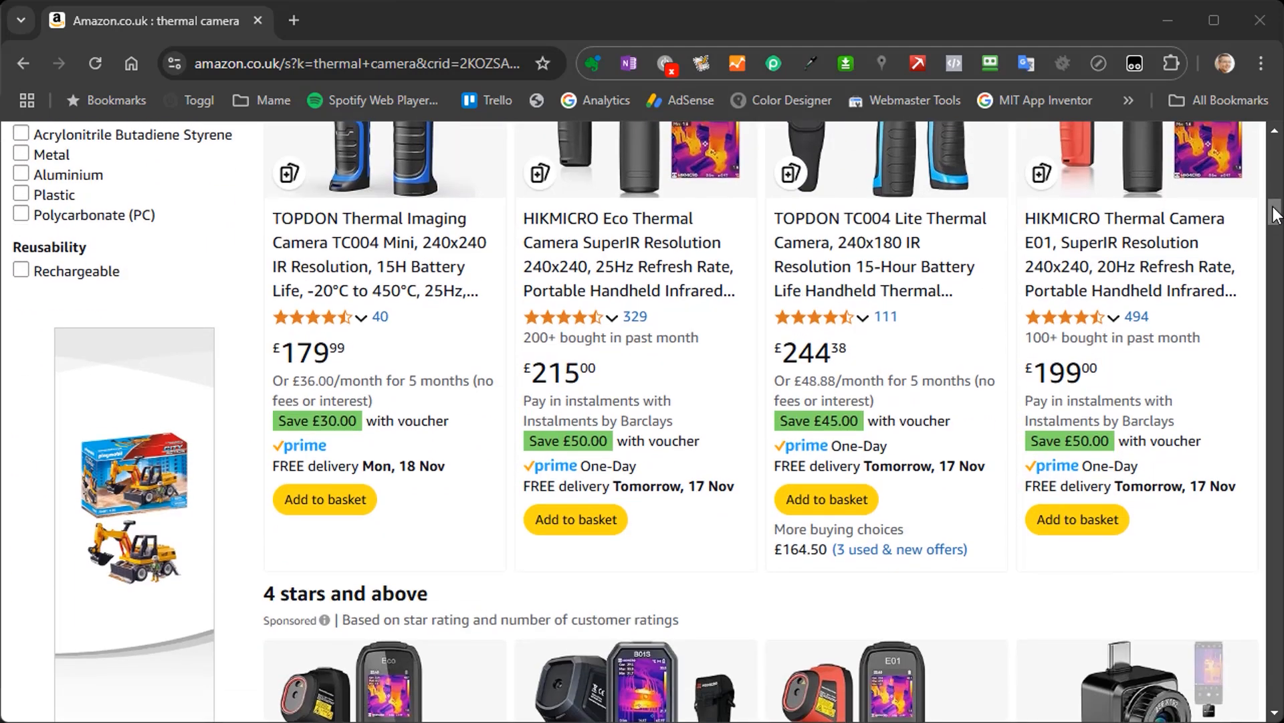
{"action": "scroll", "scroll_direction": "down", "scroll_amount": 3}
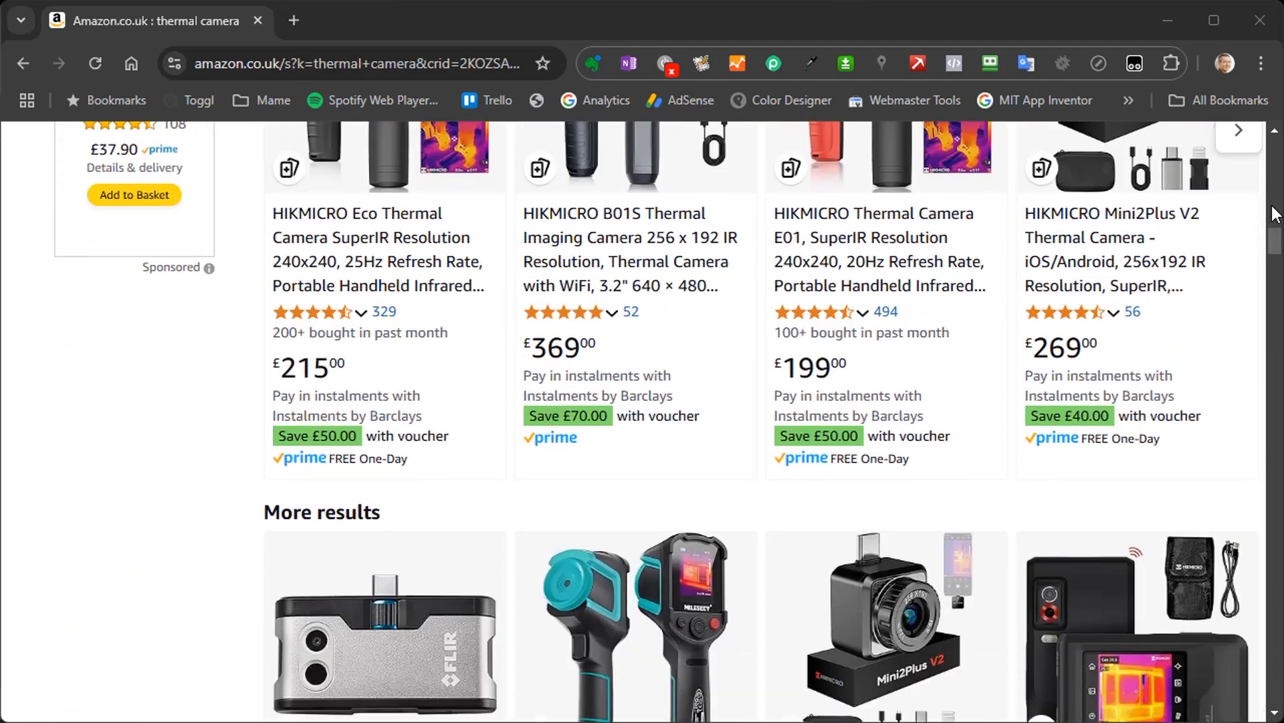
{"action": "scroll", "scroll_direction": "down", "scroll_amount": 3}
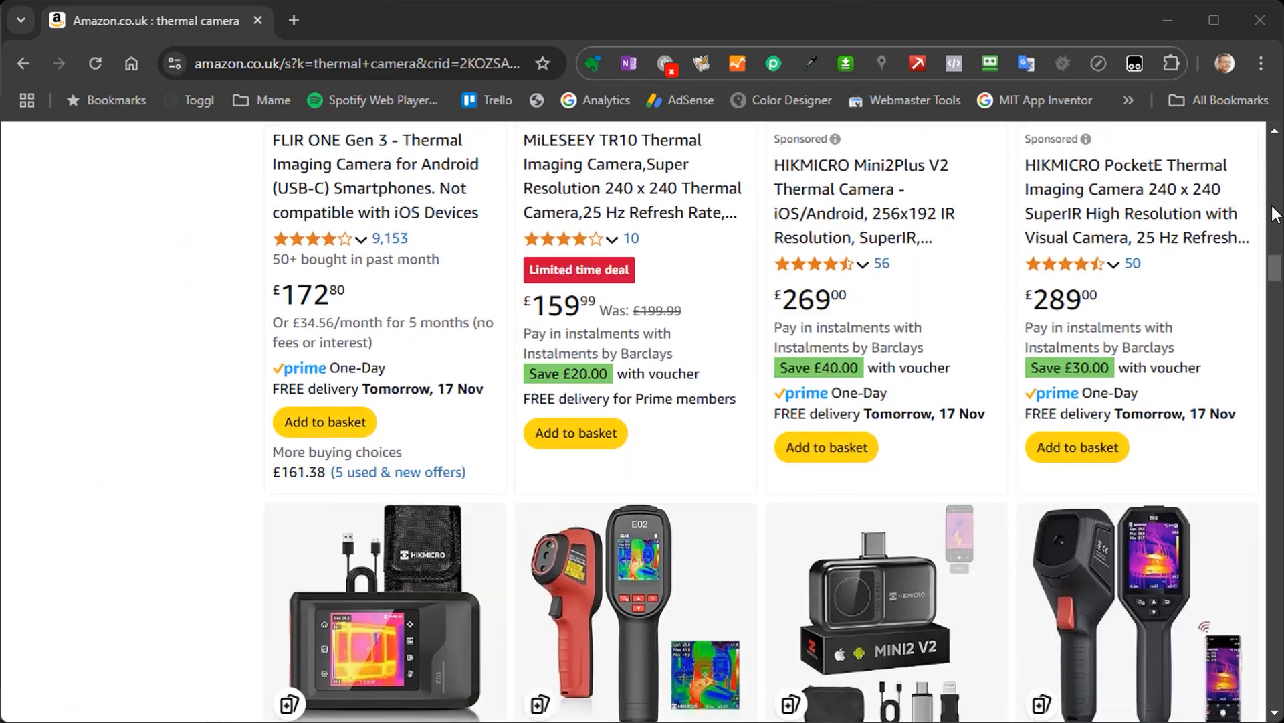